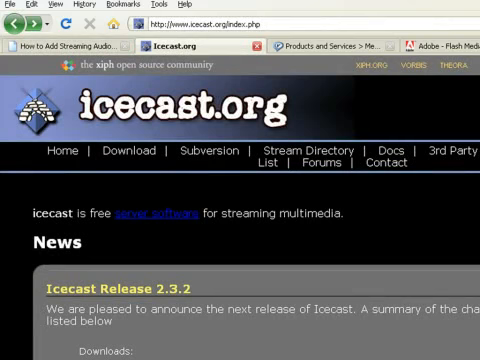
Step: Scroll down the Icecast.org home page before switching to the Flash Media Streaming Server 3 page
scroll("down", 3)
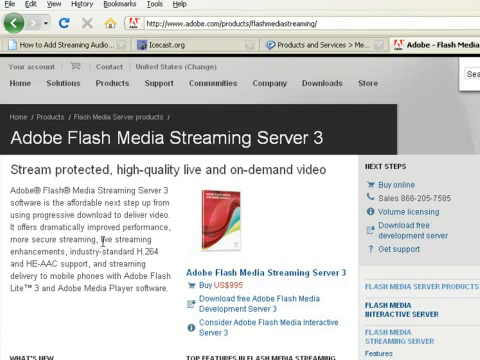
Step: Switch to the Icecast.org browser tab showing the Release 2.3.2 news
left_click(160, 44)
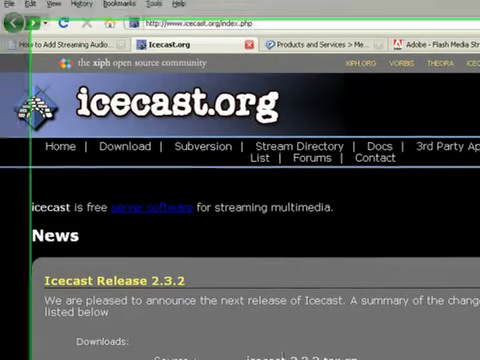
Step: Scroll the Icecast 2.3.2 release notes down to the charset, authentication and listening socket changes
scroll("down", 3)
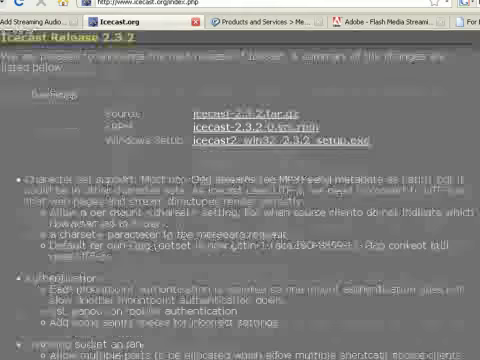
scroll("down", 3)
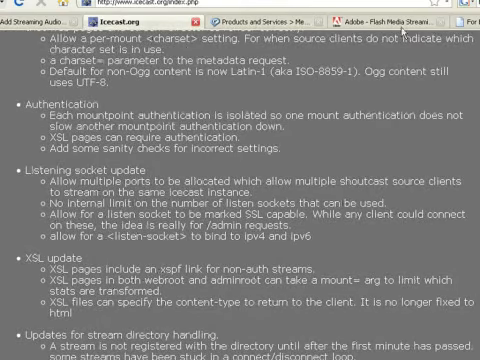